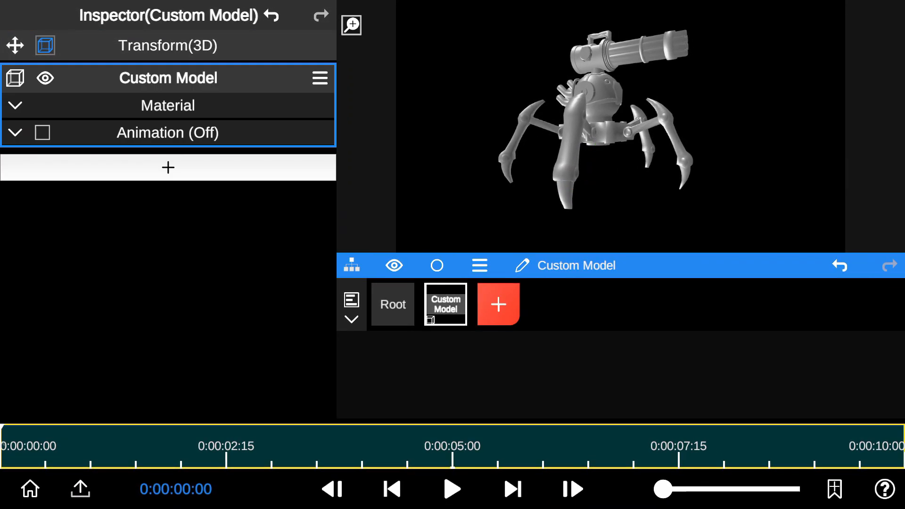
Add a new video layer with the muzzle flare clip over the spider turret model.
{"action": "left_click", "coordinate": [42, 132]}
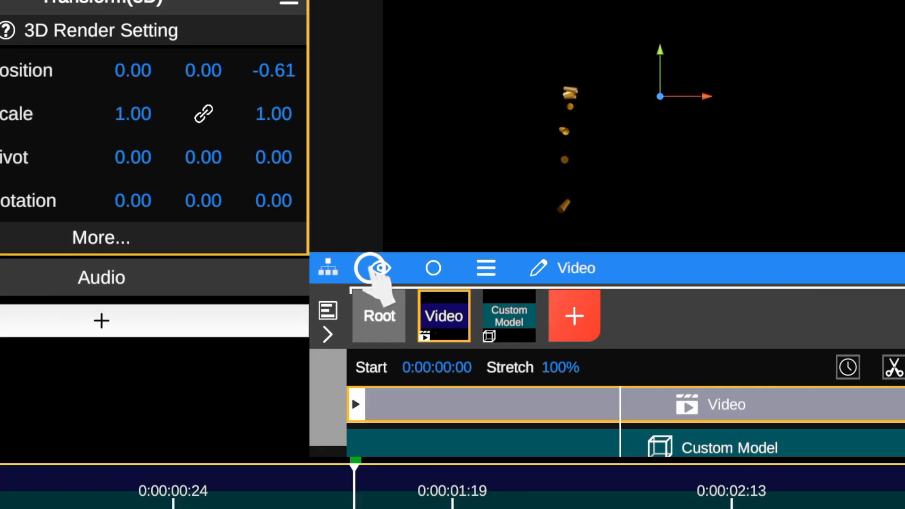
Set the flare video's Blend Mode to Premultiplied Transparency so its black background disappears.
{"action": "left_click", "coordinate": [509, 316]}
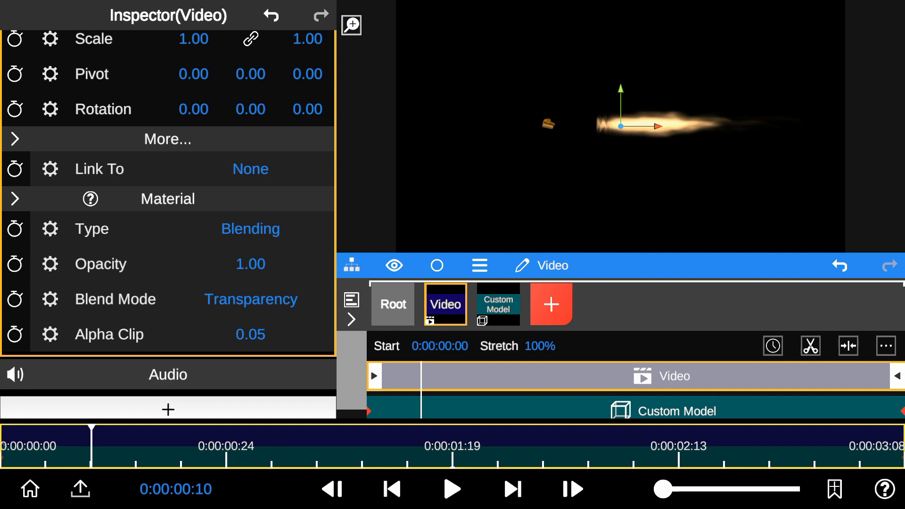
{"action": "left_click", "coordinate": [251, 299]}
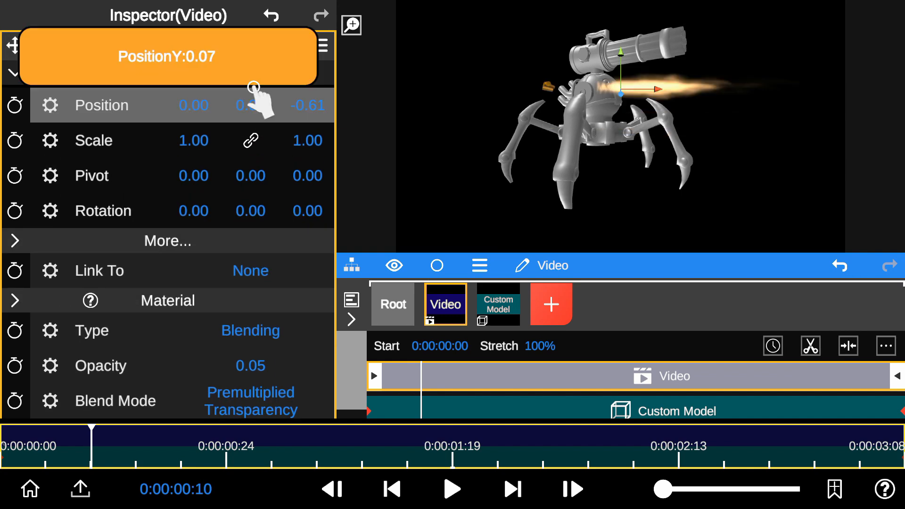
Move the flare to the gun barrel tip and enlarge it to scale 2.24.
{"action": "left_click_drag", "start_coordinate": [248, 105], "coordinate": [248, 125]}
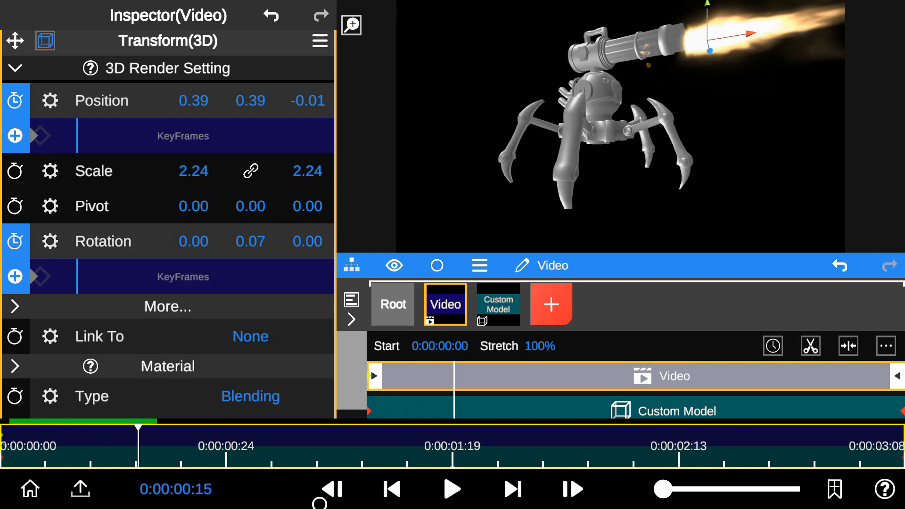
Record a Position keyframe keeping the flare on the barrel tip, then collapse Transform(3D).
{"action": "left_click", "coordinate": [572, 489]}
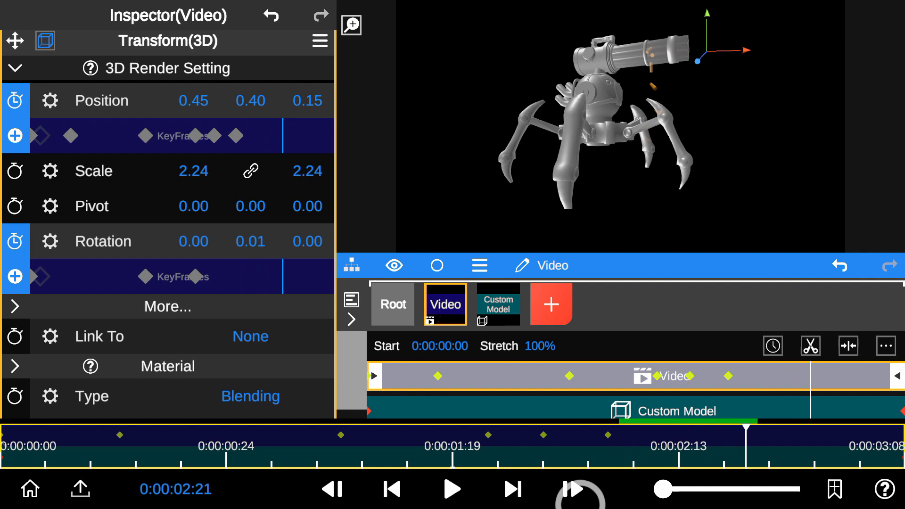
{"action": "left_click", "coordinate": [451, 490]}
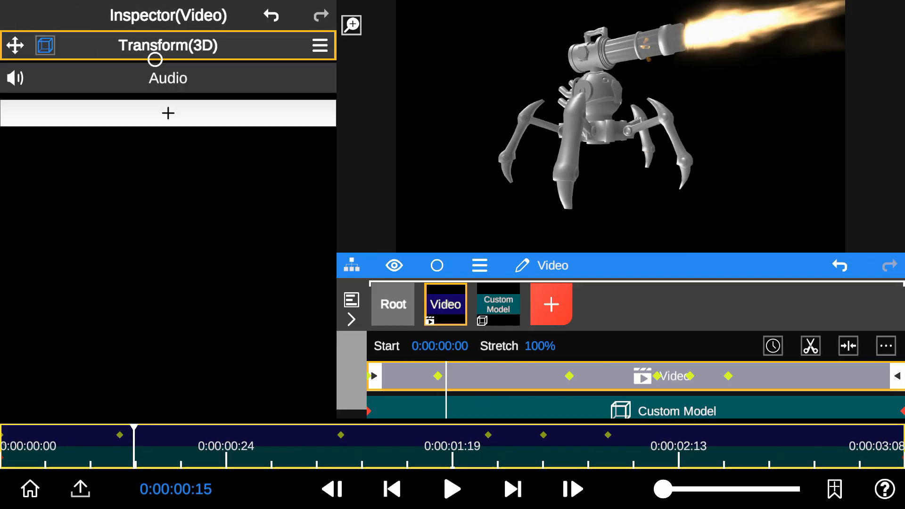
Add a Linear shape mask at Rotation -99, Center X 0.39, trimming the flare at the barrel tip.
{"action": "left_click", "coordinate": [167, 113]}
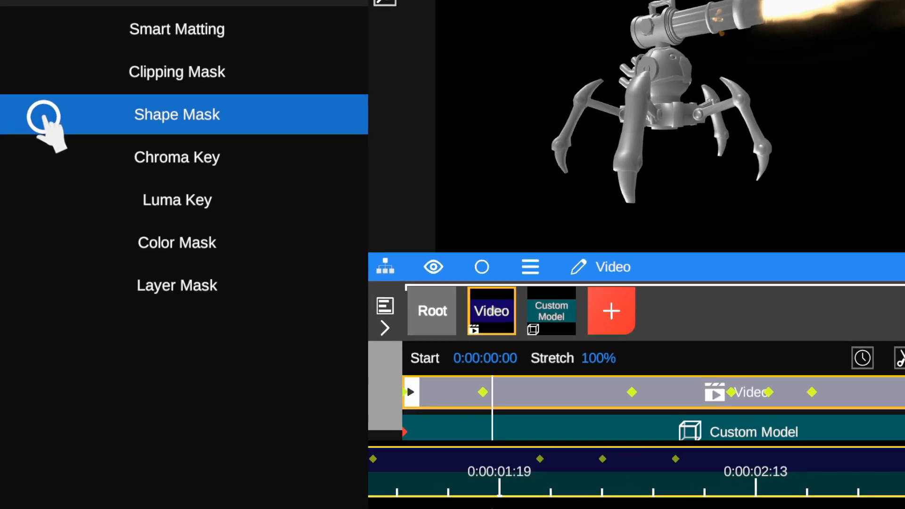
{"action": "left_click", "coordinate": [176, 114]}
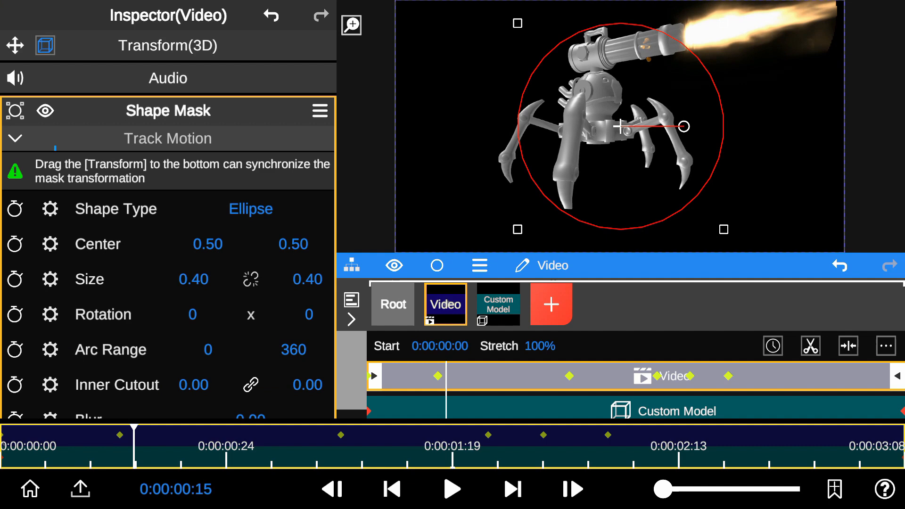
{"action": "left_click_drag", "start_coordinate": [621, 126], "coordinate": [653, 125]}
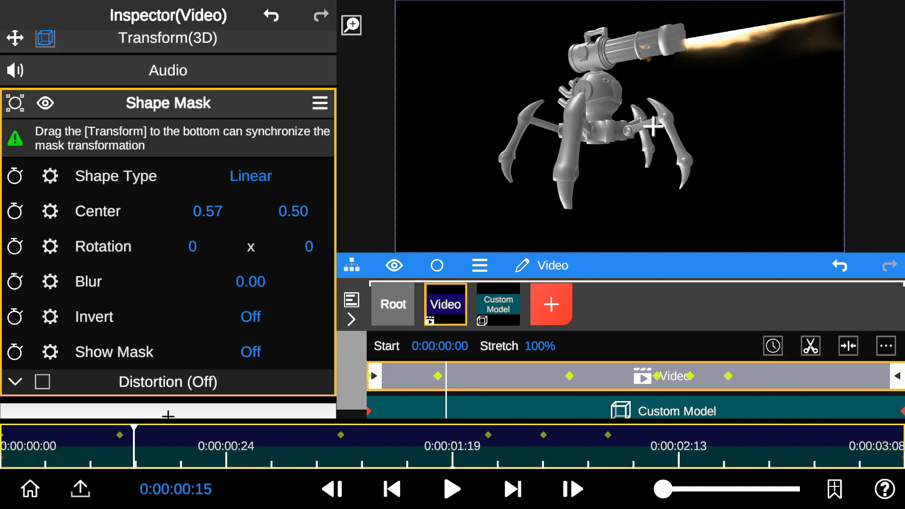
{"action": "left_click", "coordinate": [251, 352]}
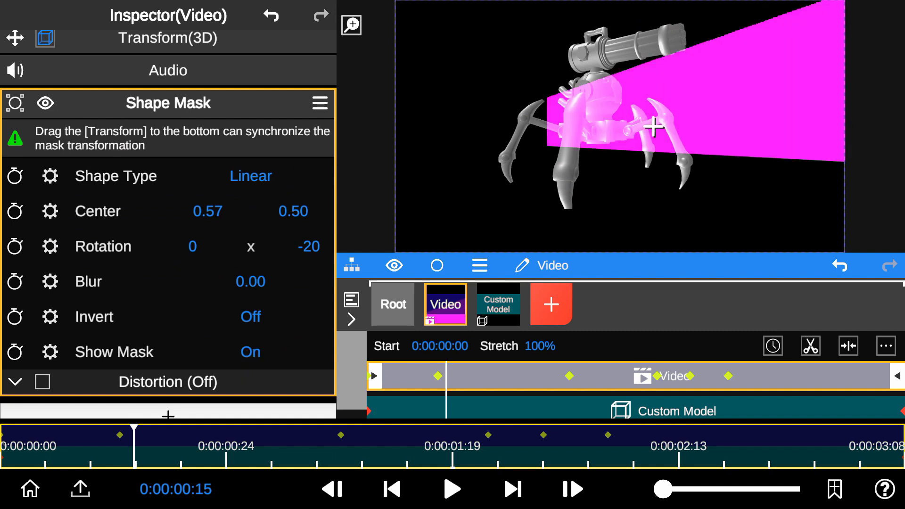
{"action": "left_click_drag", "start_coordinate": [207, 211], "coordinate": [139, 220]}
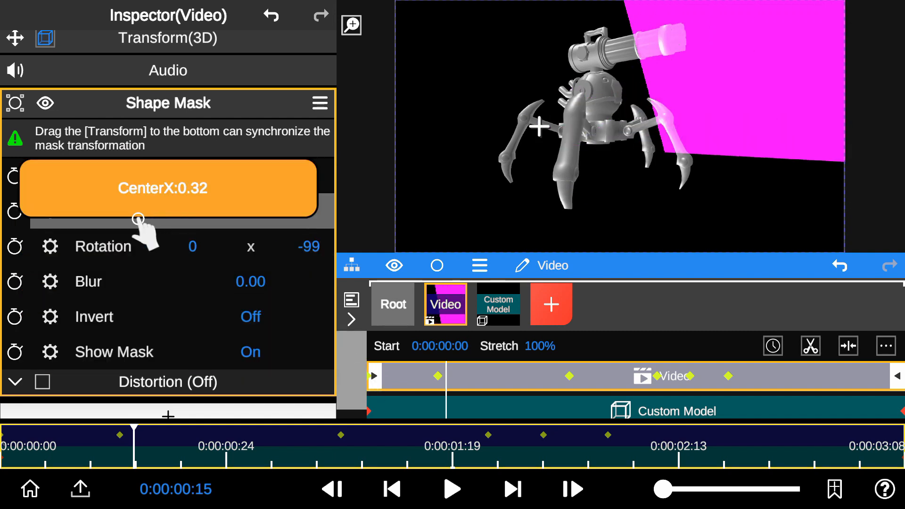
{"action": "left_click_drag", "start_coordinate": [139, 220], "coordinate": [226, 215]}
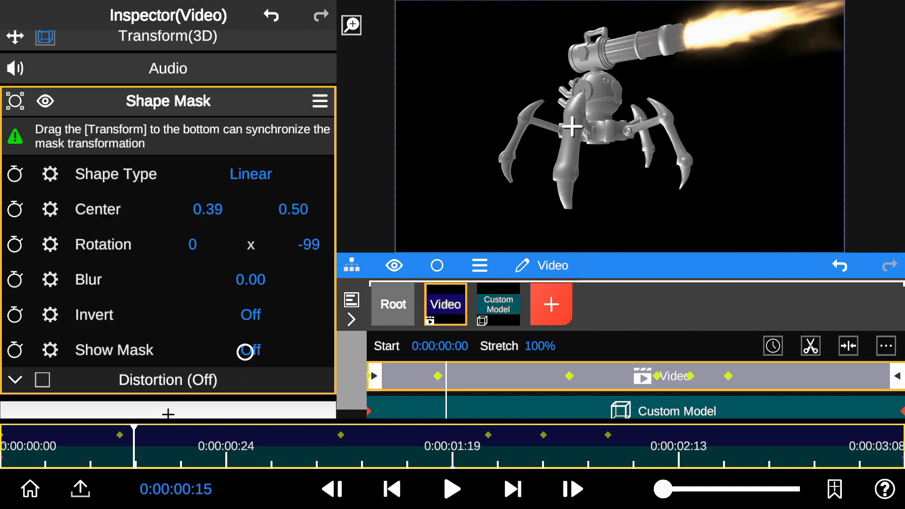
Check the masked area with Show Mask and a playback pass, then begin renaming the layer.
{"action": "left_click", "coordinate": [572, 489]}
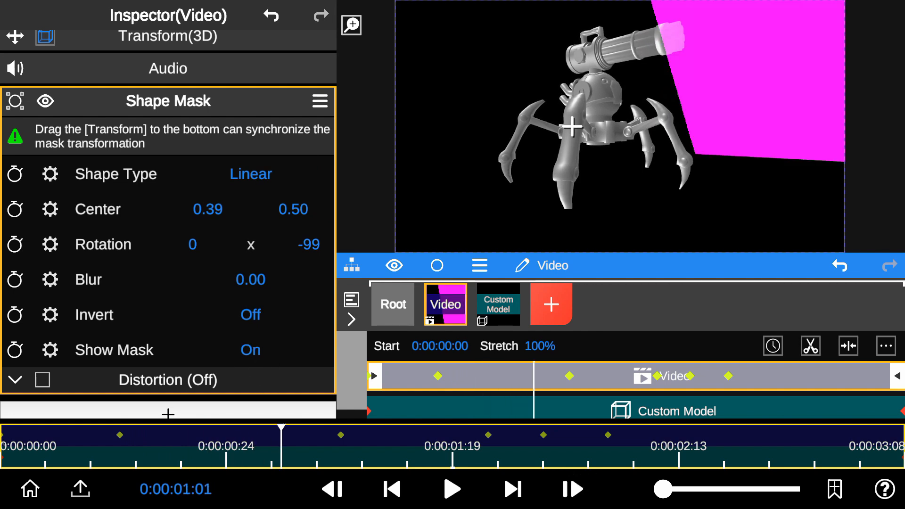
{"action": "left_click", "coordinate": [452, 489]}
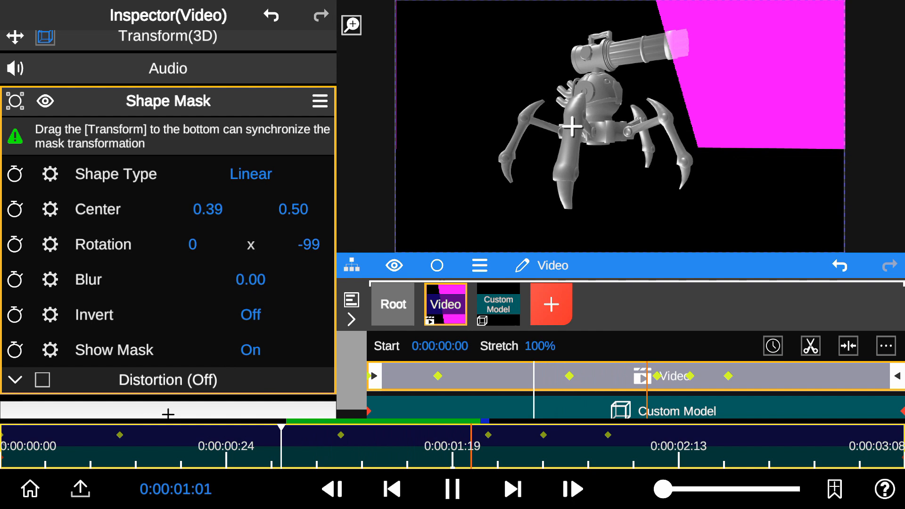
{"action": "left_click", "coordinate": [451, 489]}
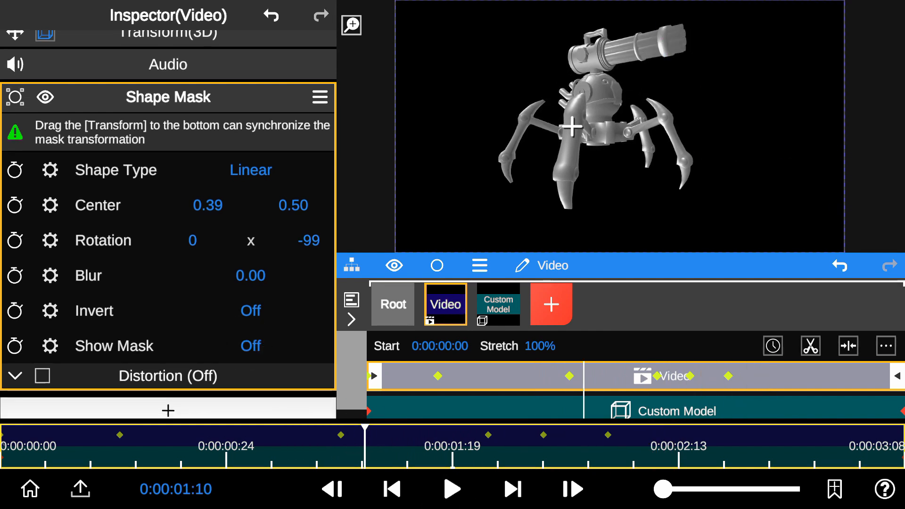
{"action": "left_click", "coordinate": [450, 490]}
{"action": "type", "text": "muzzle flare"}
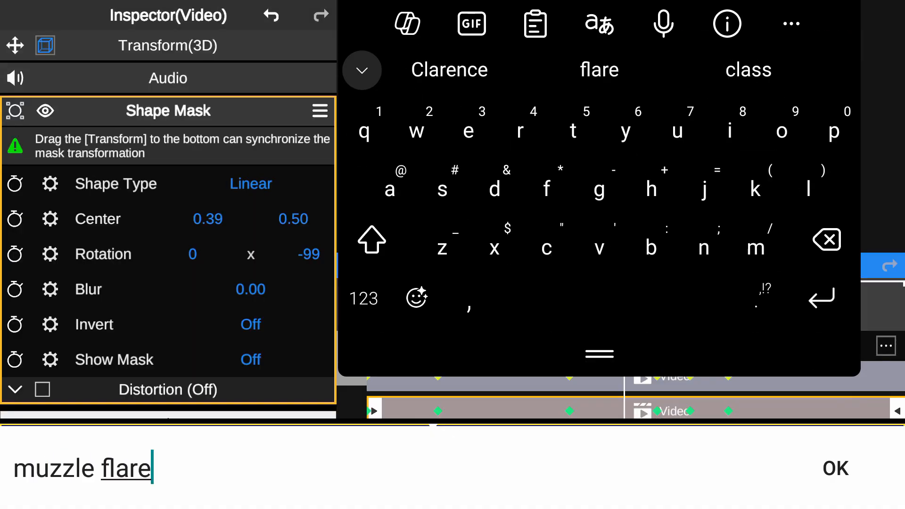
Confirm the layer name 'muzzle flare' and duplicate it as 'Bullets Particles'.
{"action": "left_click", "coordinate": [835, 468]}
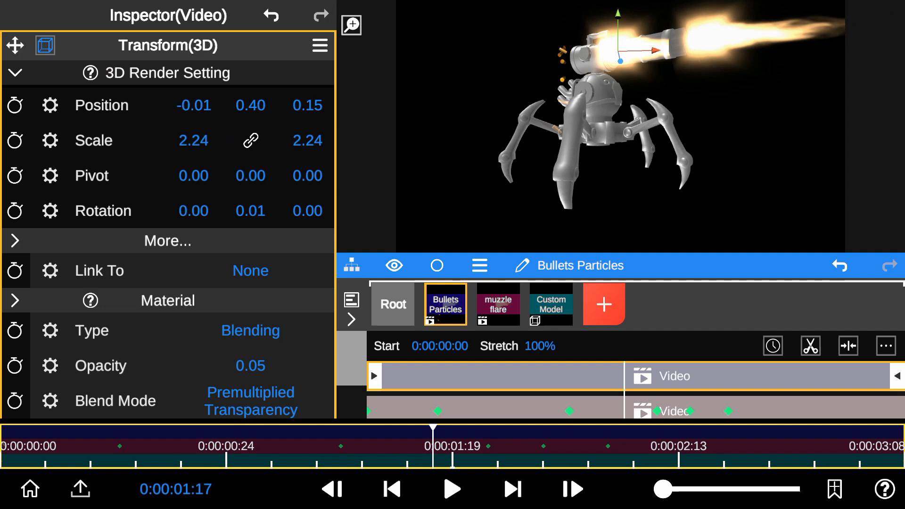
Position Bullets Particles at -0.27, -0.10, scale 2.23/4.02 and Rotation Z -0.19 beside the turret body.
{"action": "left_click_drag", "start_coordinate": [194, 104], "coordinate": [193, 105]}
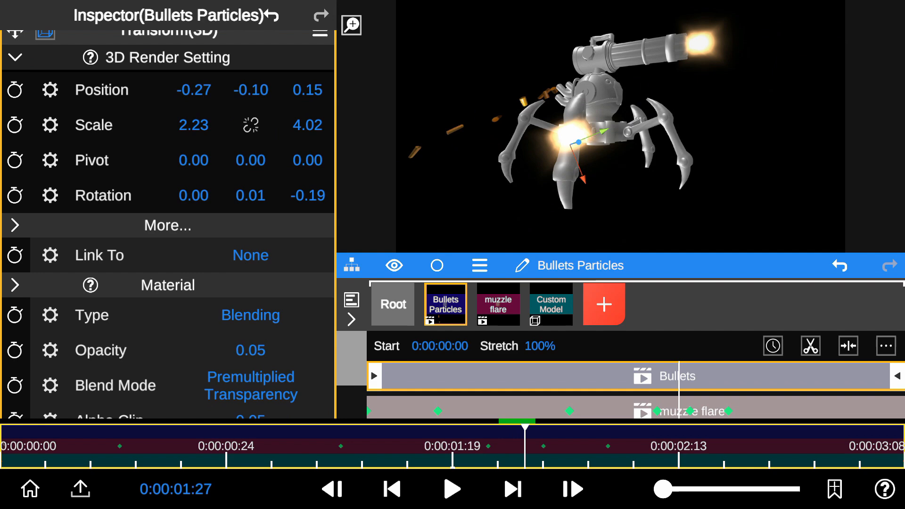
{"action": "left_click_drag", "start_coordinate": [194, 90], "coordinate": [185, 89]}
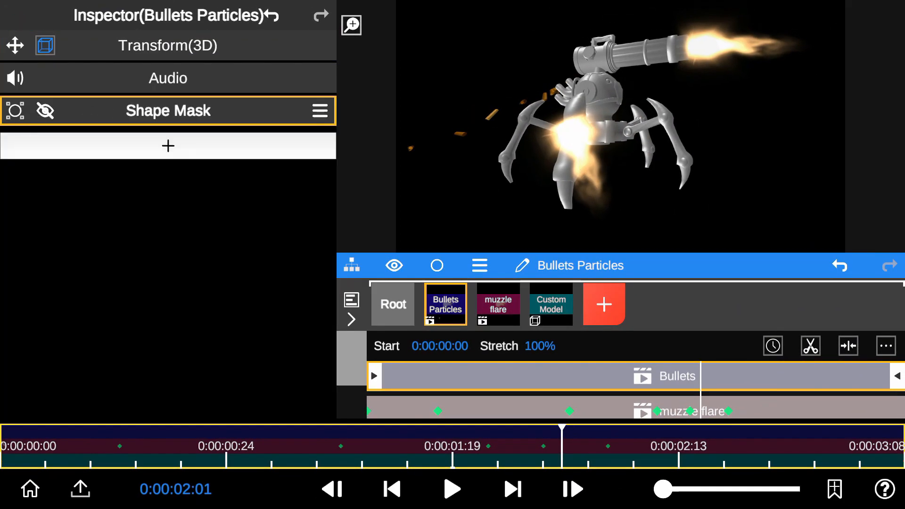
Re-enable the Bullets Particles shape mask and hide the pink mask preview.
{"action": "left_click", "coordinate": [45, 111]}
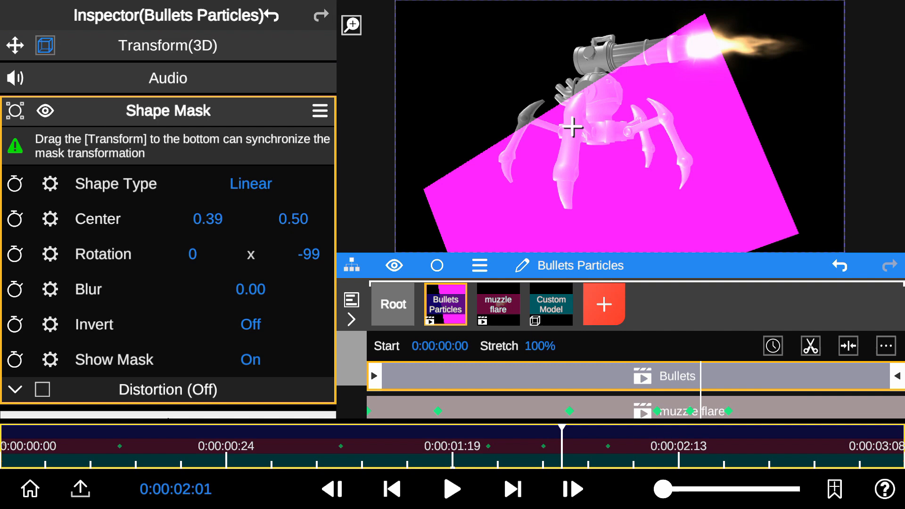
{"action": "left_click", "coordinate": [250, 324]}
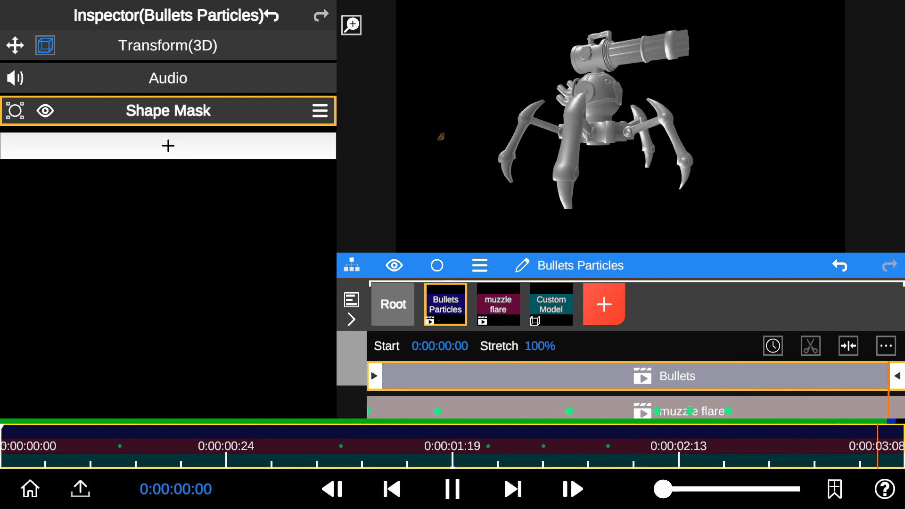
Import a texture image layer, scale it to 1.79, and hide it.
{"action": "left_click", "coordinate": [604, 305]}
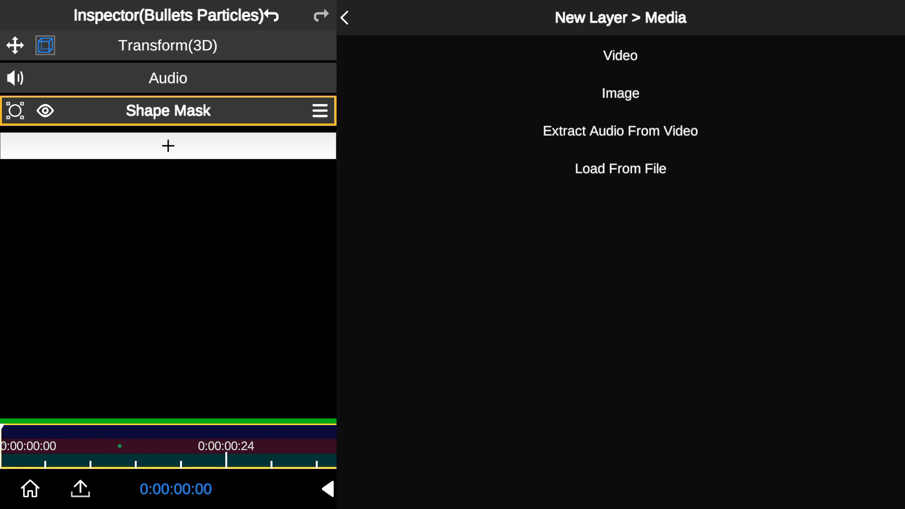
{"action": "left_click", "coordinate": [620, 94]}
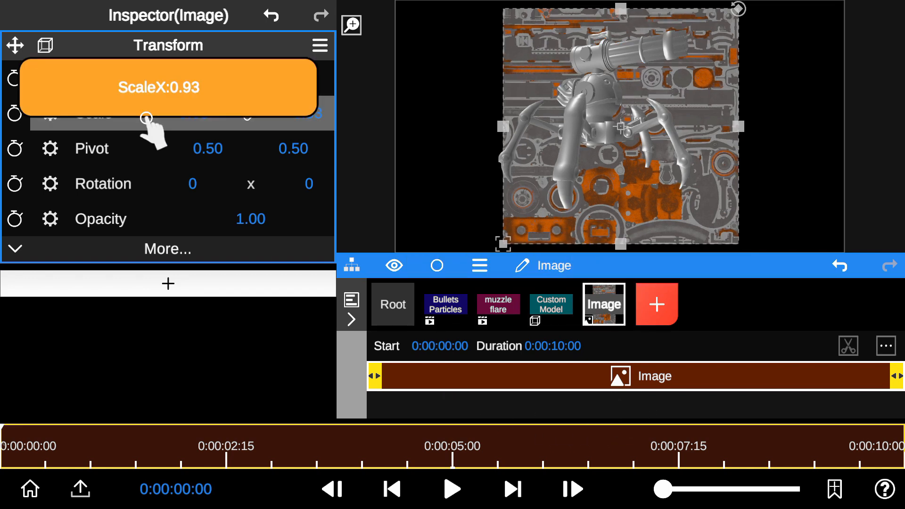
{"action": "left_click_drag", "start_coordinate": [145, 119], "coordinate": [248, 133]}
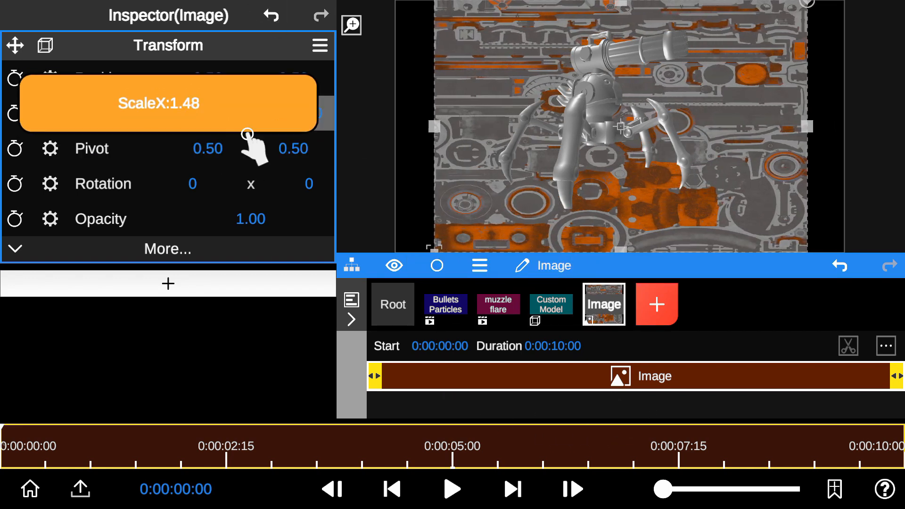
{"action": "left_click", "coordinate": [392, 266]}
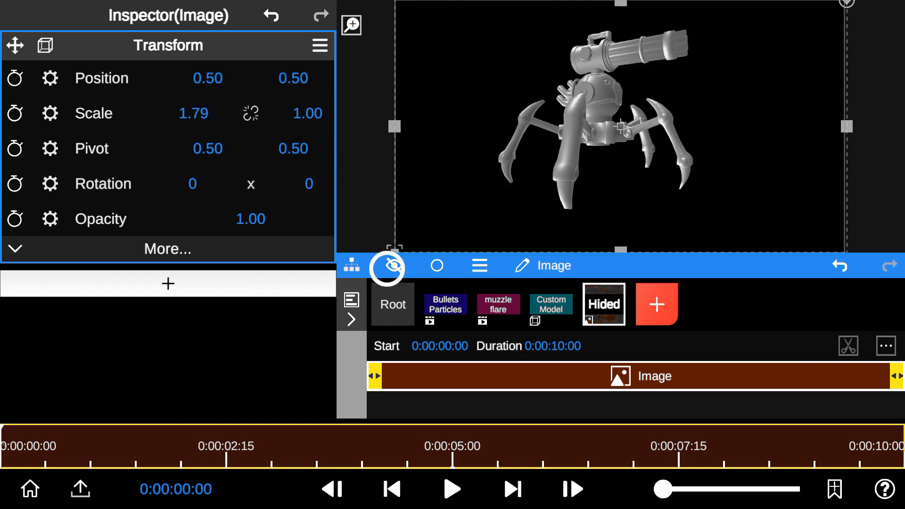
Set the Custom Model's Model Texture to the image, then browse Lighten effects for the muzzle flare.
{"action": "left_click", "coordinate": [550, 305]}
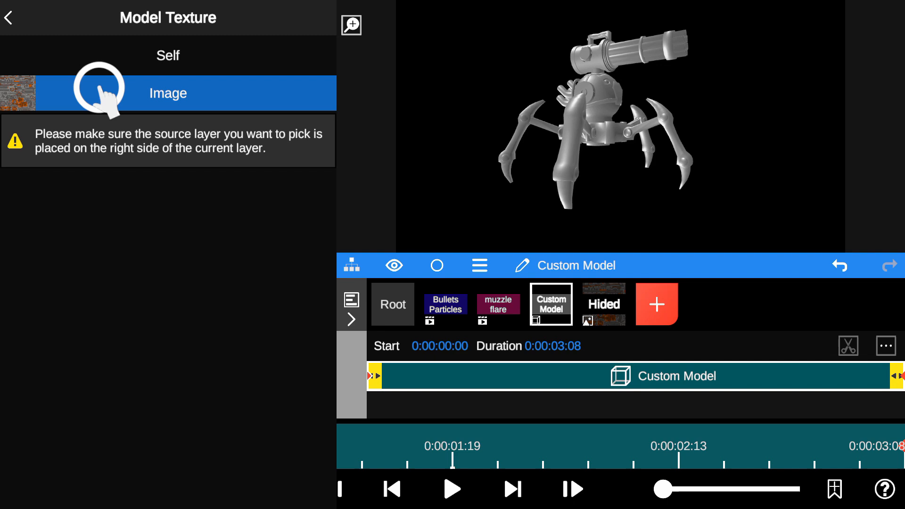
{"action": "left_click", "coordinate": [168, 93]}
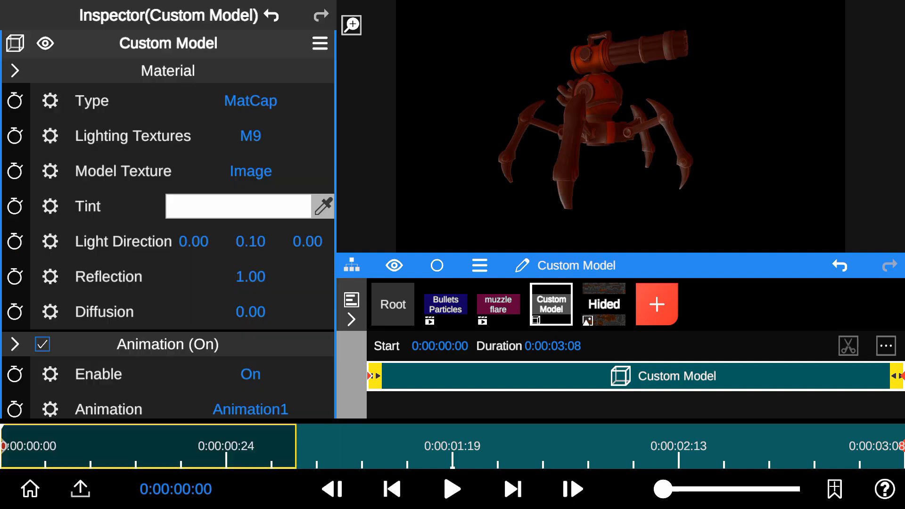
{"action": "left_click", "coordinate": [498, 305]}
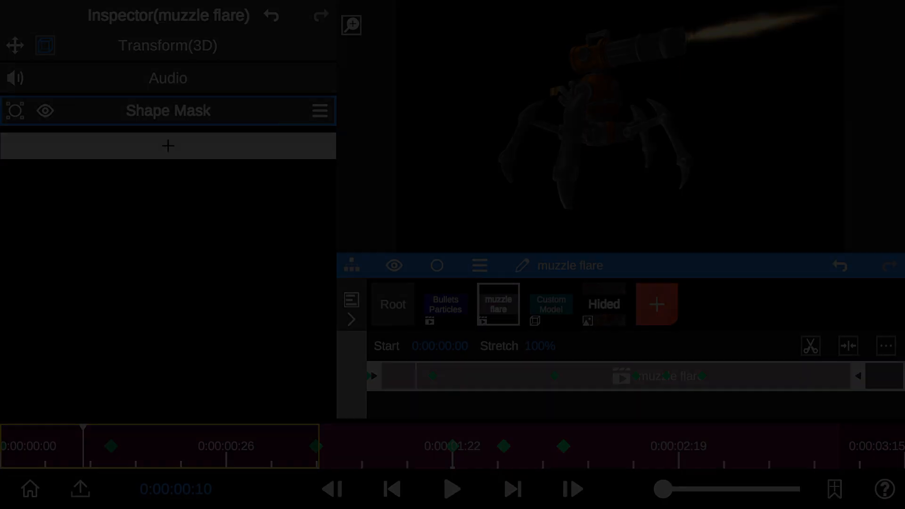
{"action": "left_click", "coordinate": [168, 146]}
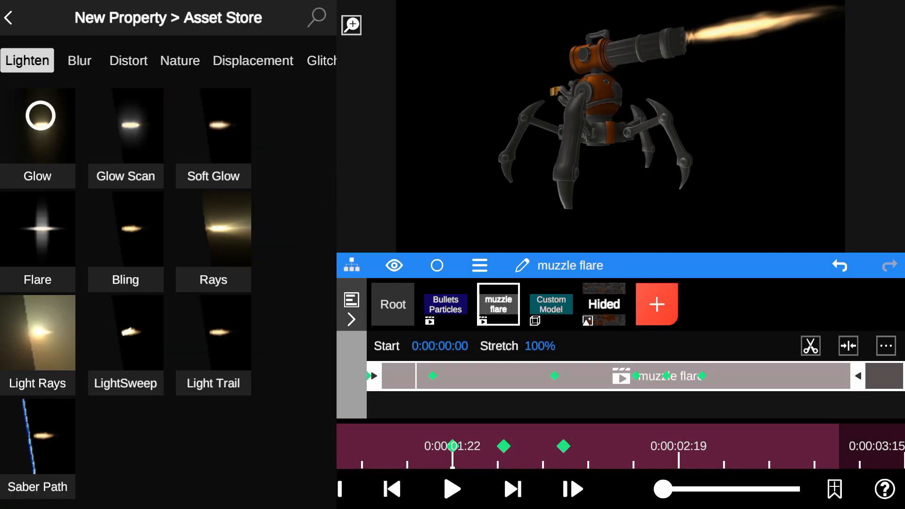